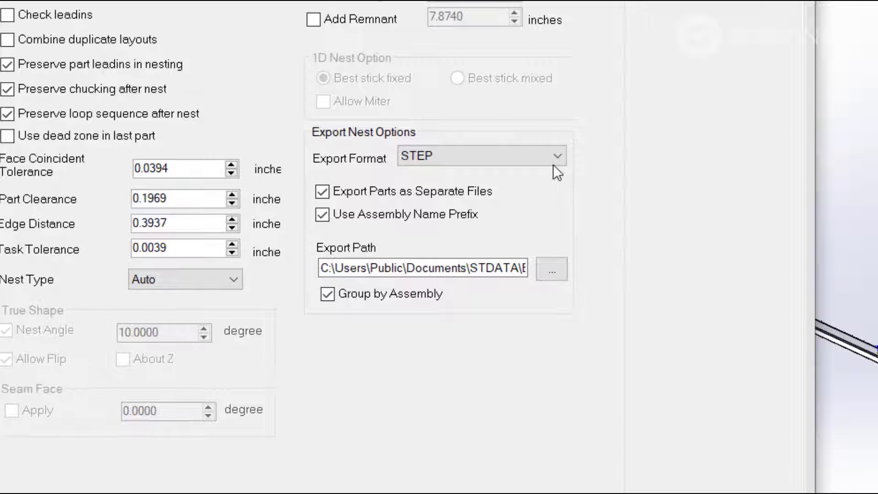
Keep STEP as the nest export format and confirm the Nest Settings.
click(478, 156)
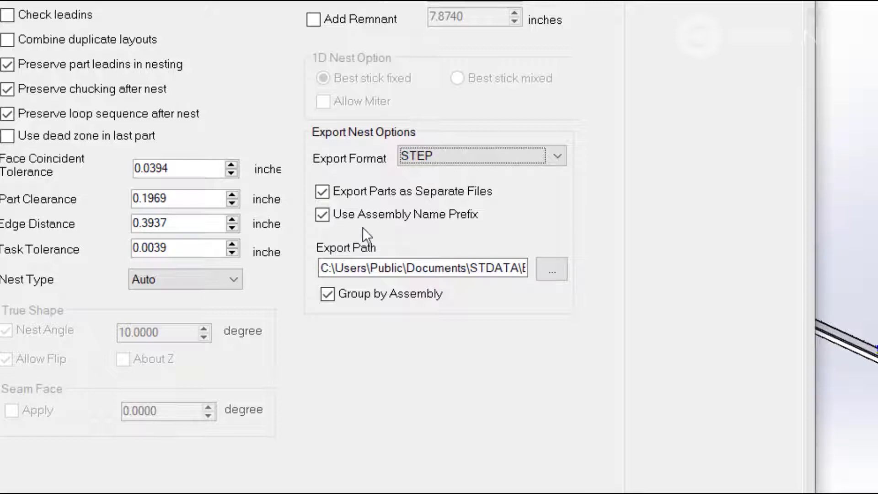
click(322, 214)
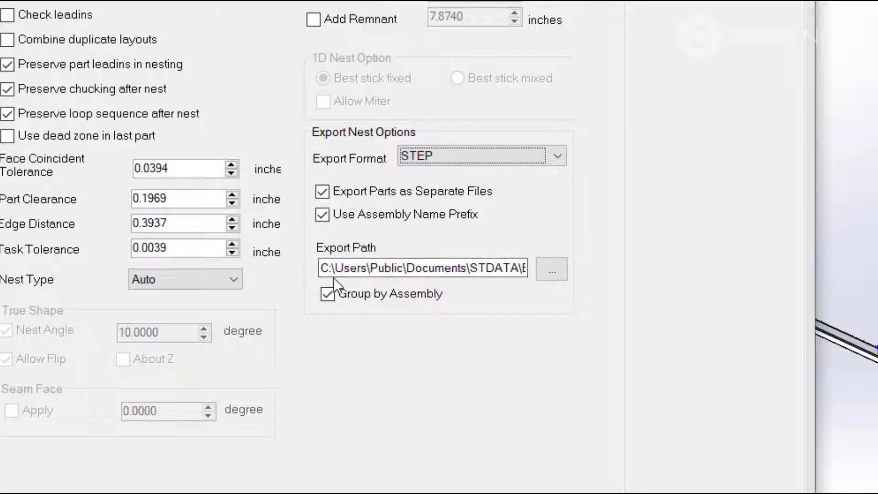
click(423, 269)
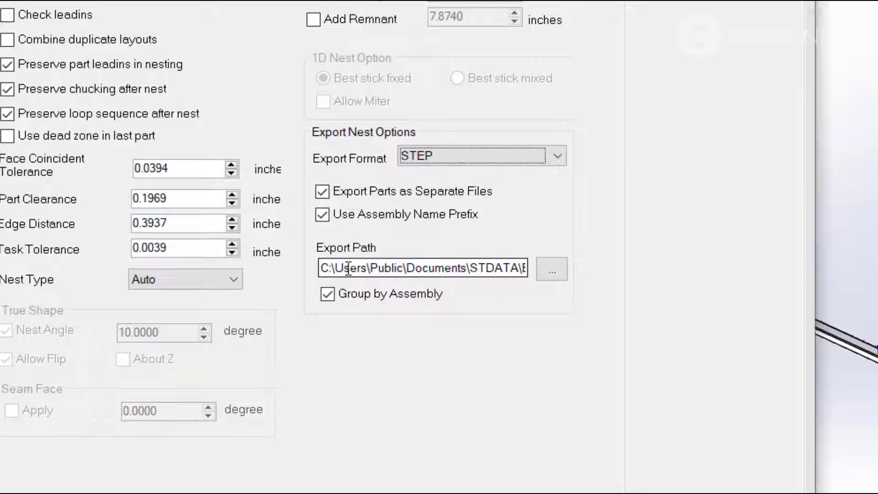
click(327, 294)
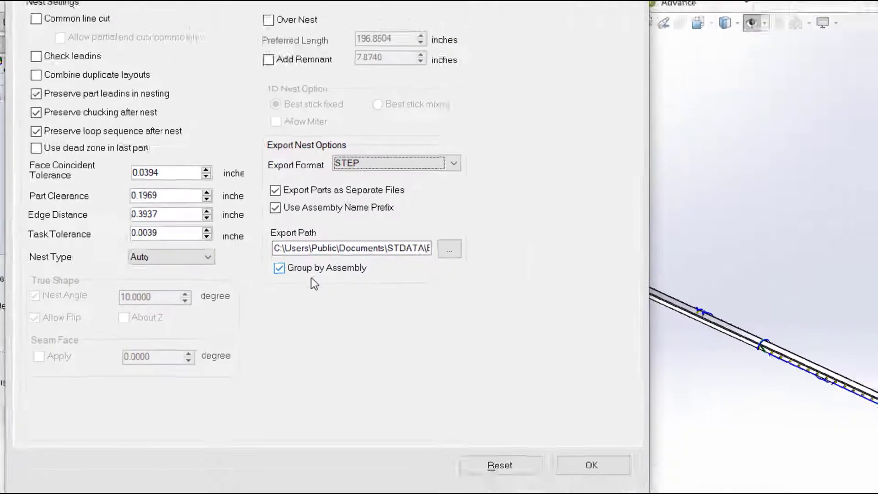
click(592, 465)
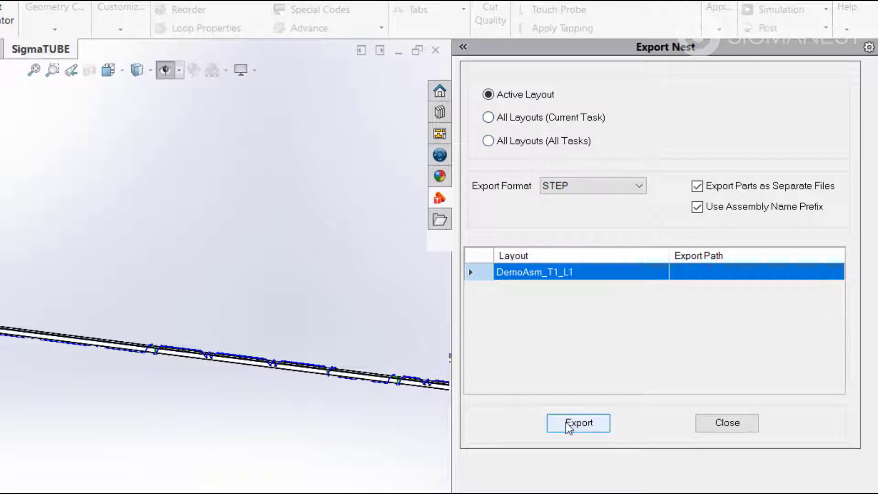
Export the active layout DemoAsm_T1_L1 as STEP files and view the resulting export folder.
click(578, 423)
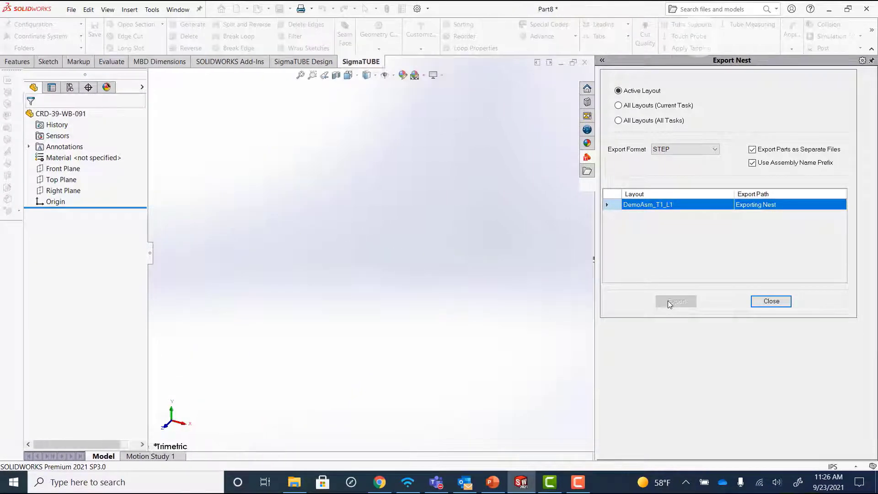
click(675, 301)
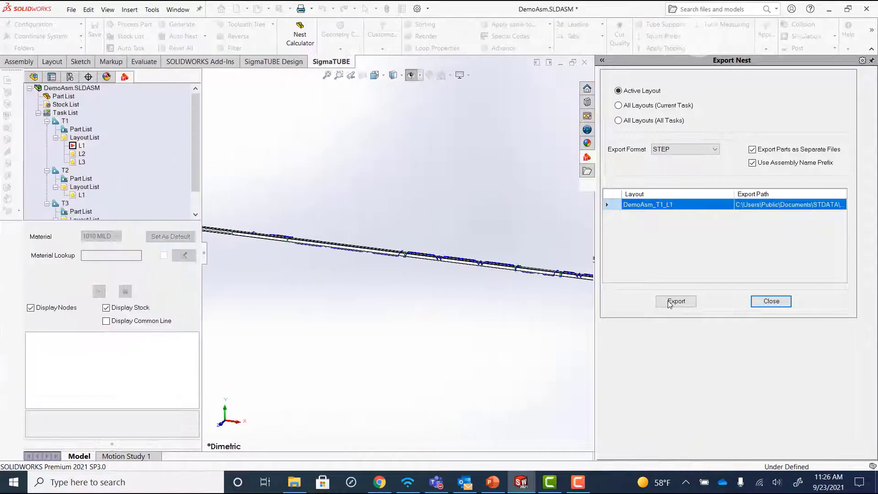
click(676, 301)
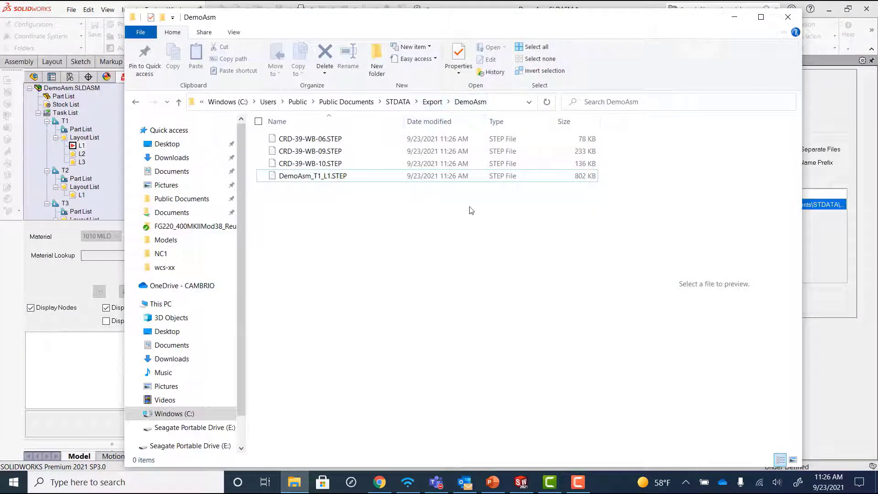
mouse_move(433, 101)
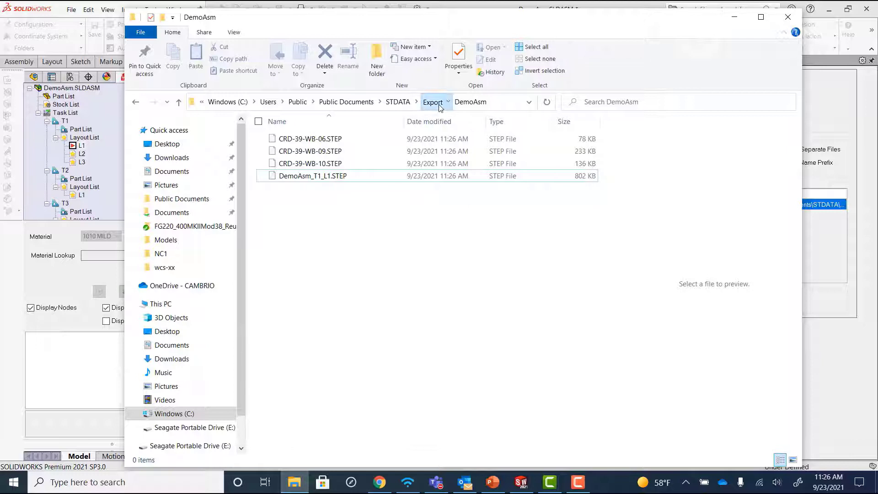
click(433, 101)
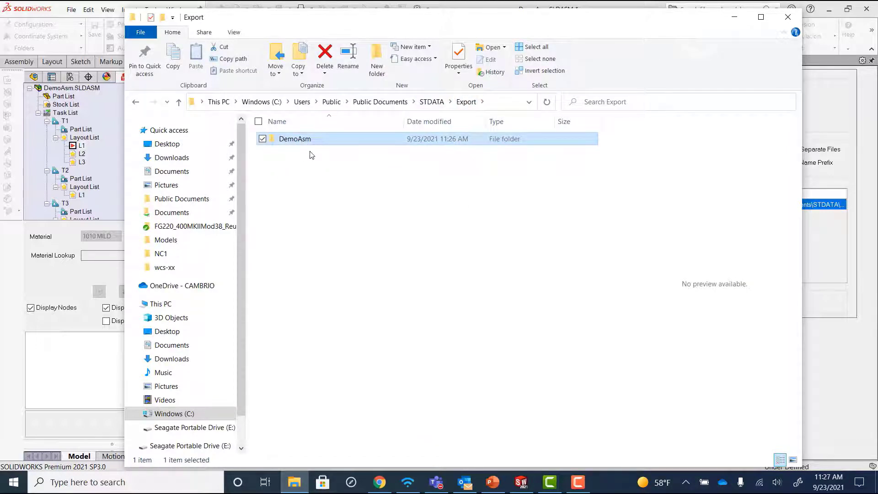
double_click(295, 138)
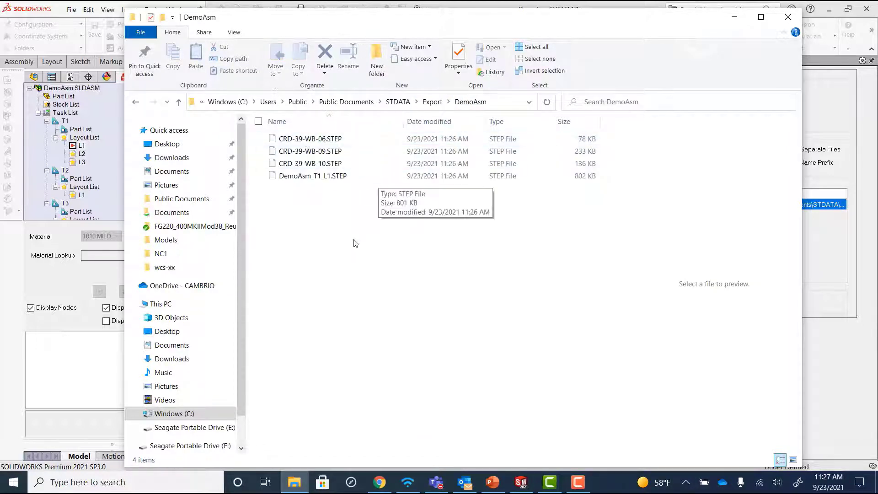
click(310, 151)
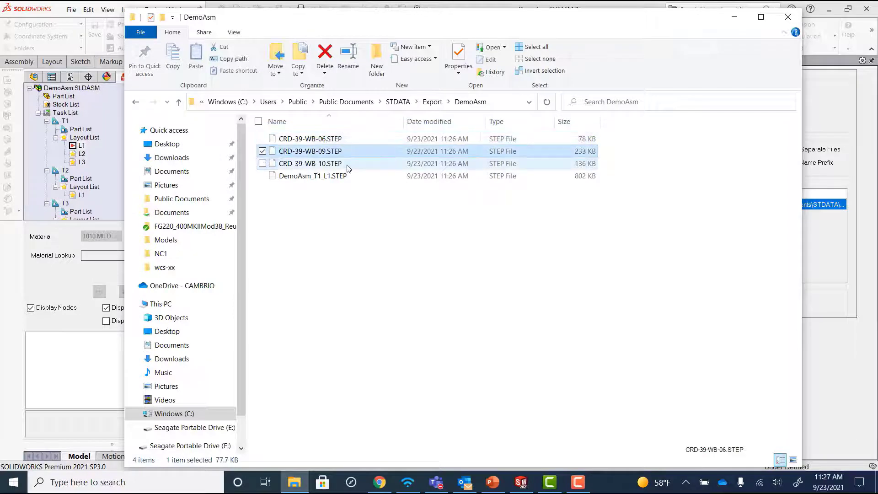
click(309, 163)
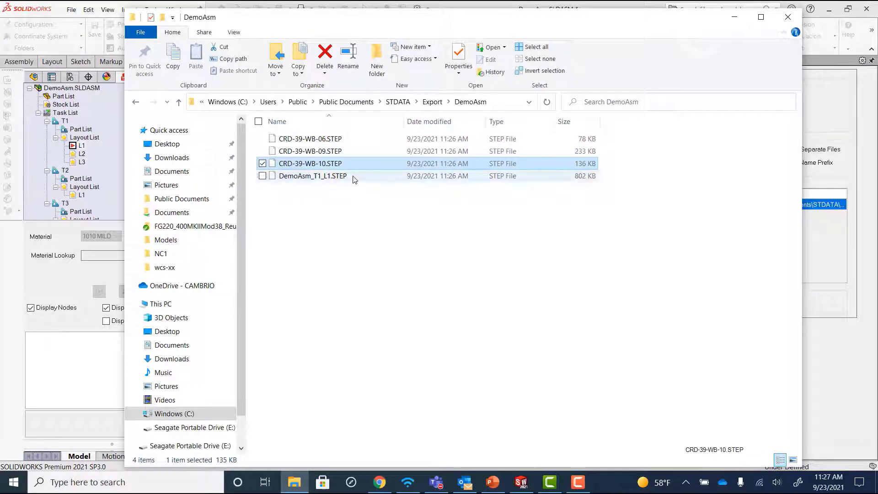
click(313, 176)
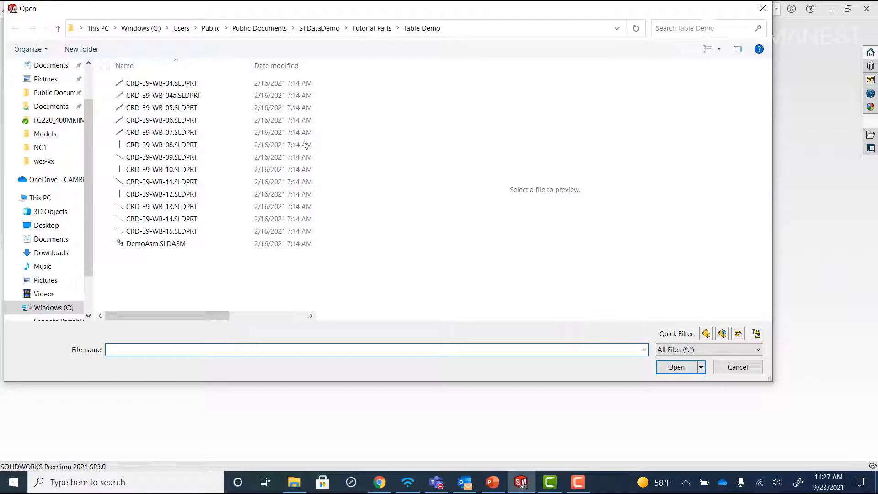
Browse Public Documents > STDATA > Export > DemoAsm and select DemoAsm_T1_L1.STEP.
click(259, 28)
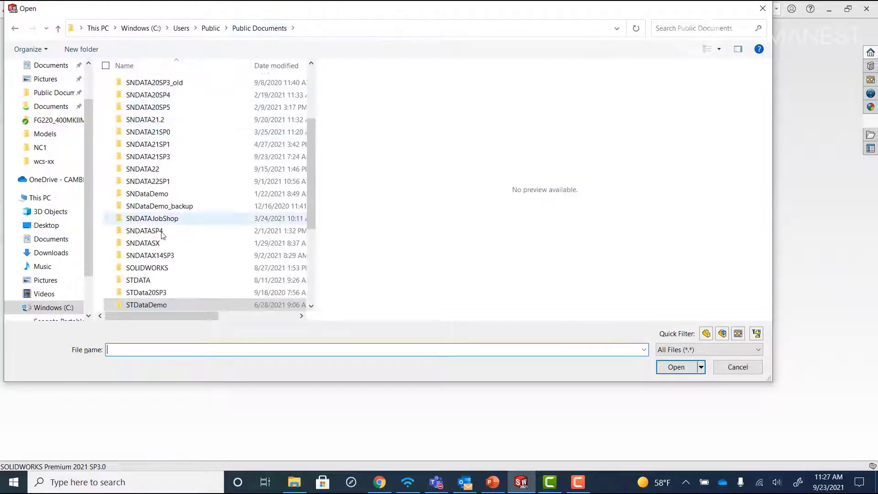
double_click(138, 280)
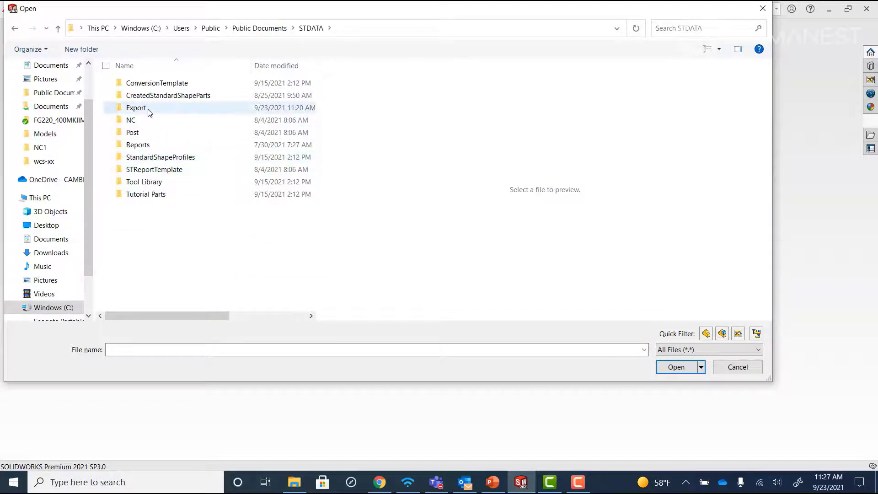
double_click(137, 108)
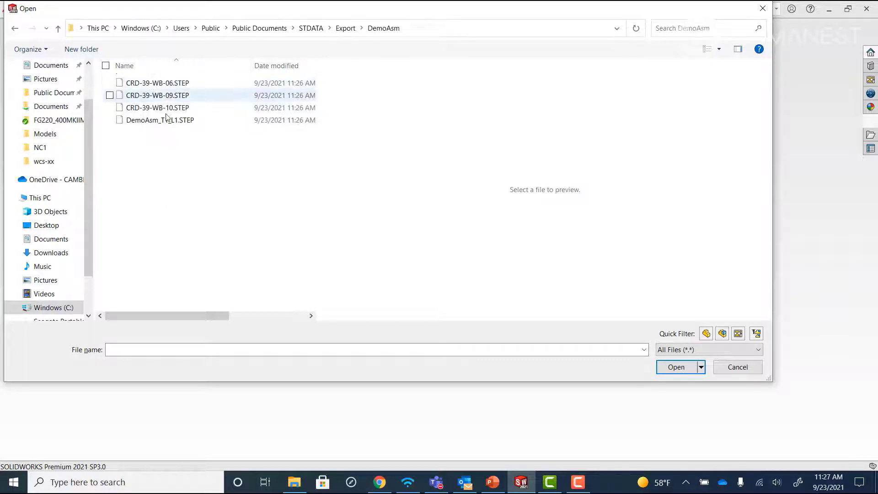
click(676, 367)
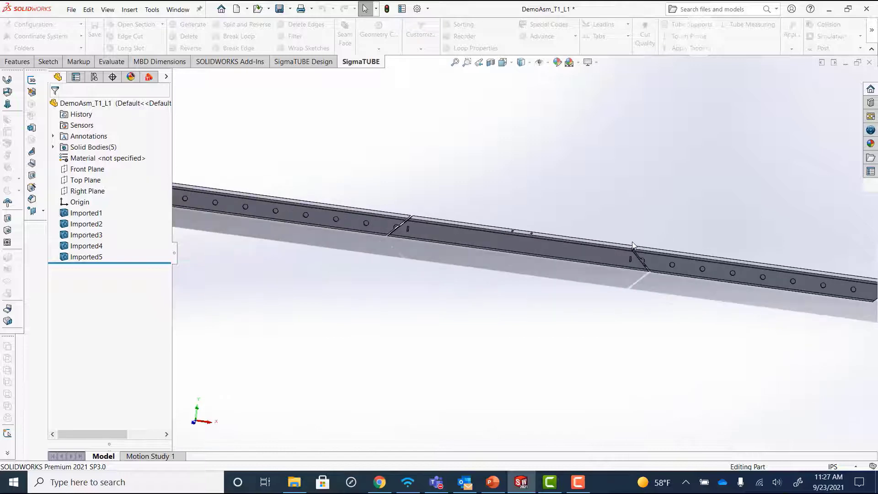
Rotate the view to show the full length of the five nested tube bodies.
drag(633, 246, 647, 291)
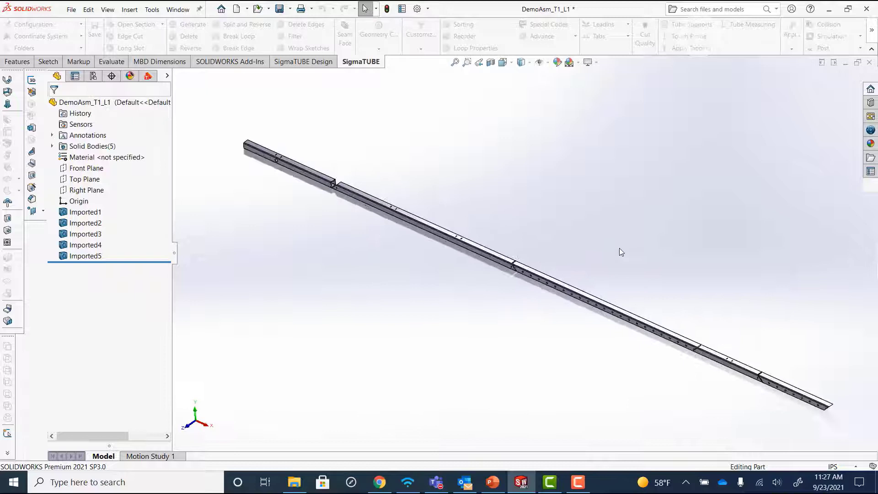
mouse_move(603, 253)
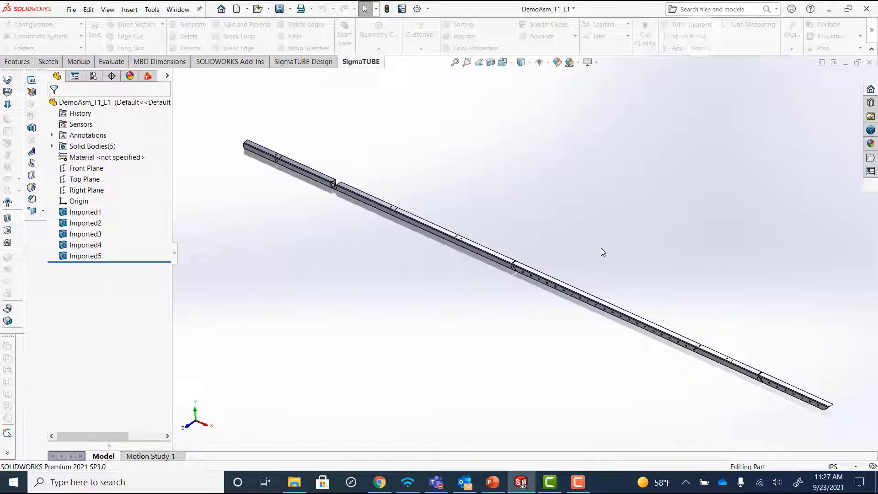